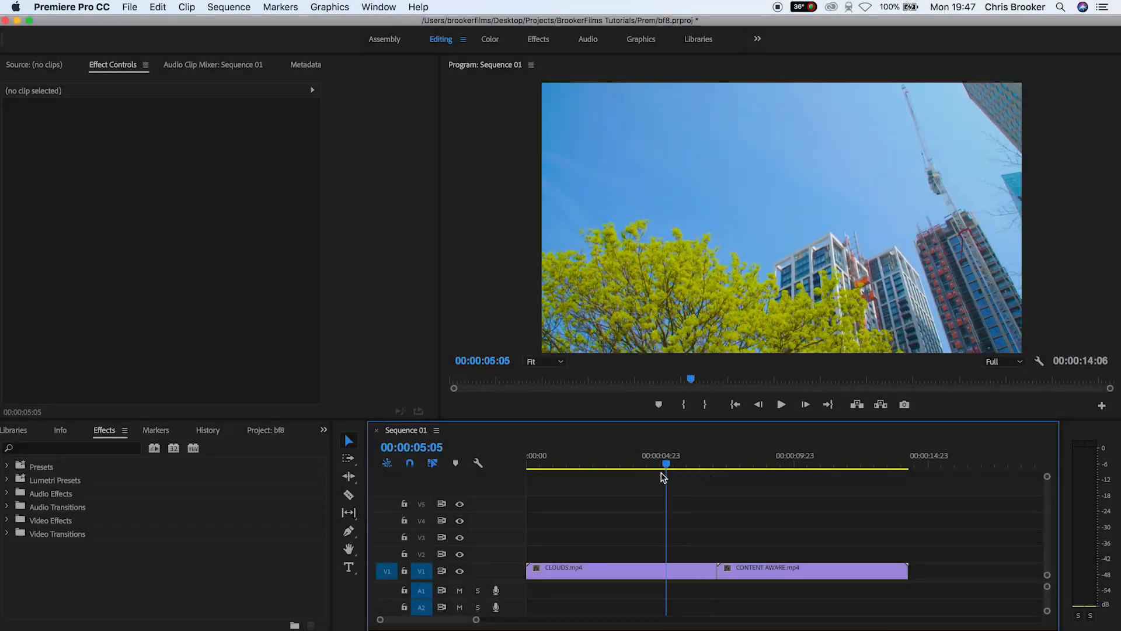
Step: Play the sequence through the cut between CLOUDS and CONTENT AWARE, then stop playback
left_click(781, 404)
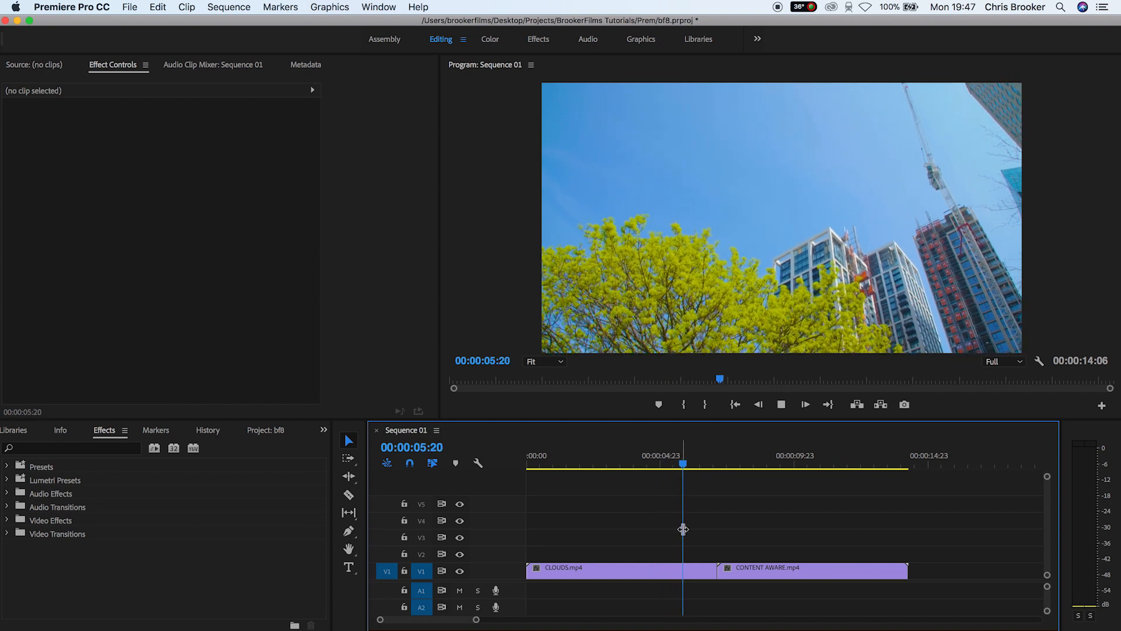
left_click(736, 455)
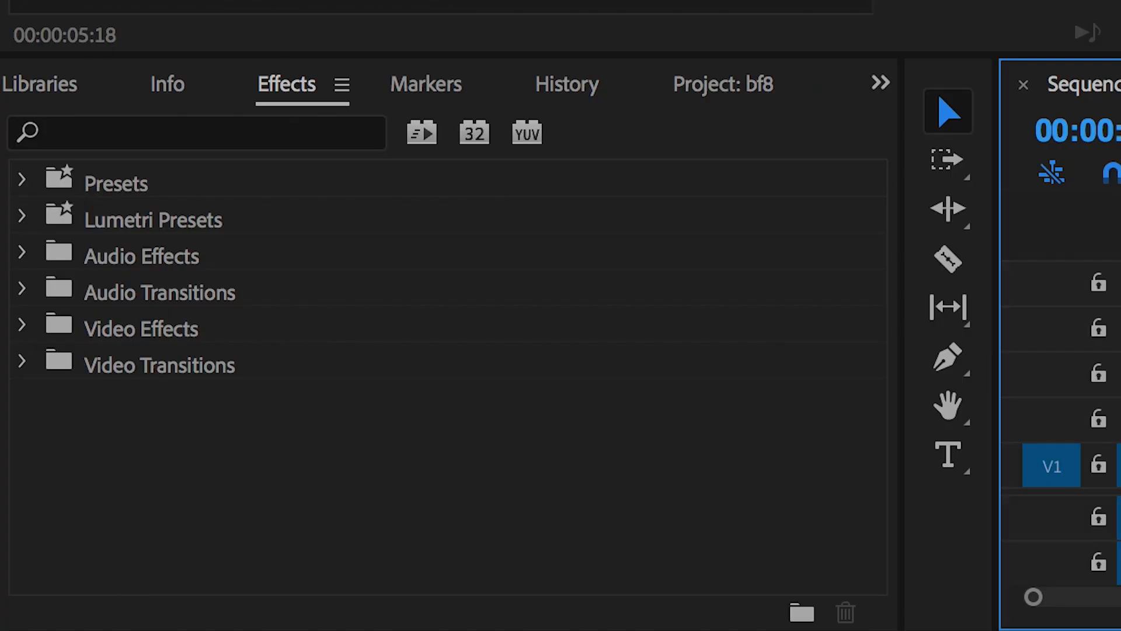
Step: Locate Lens Distortion under Video Effects > Distort in the Effects panel
left_click(197, 133)
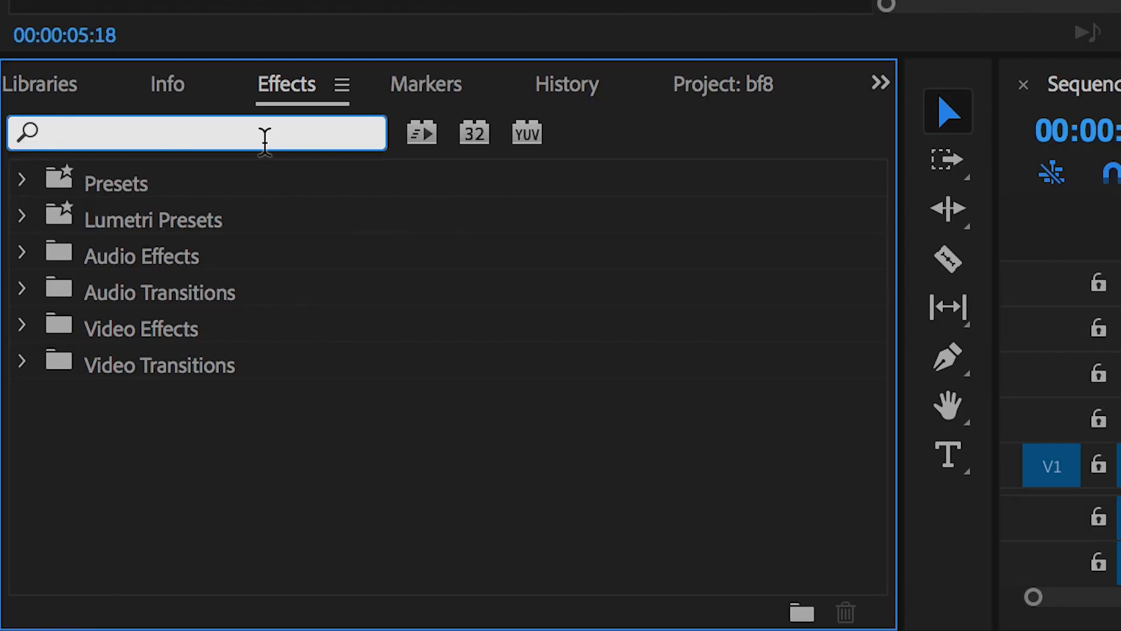
left_click(22, 328)
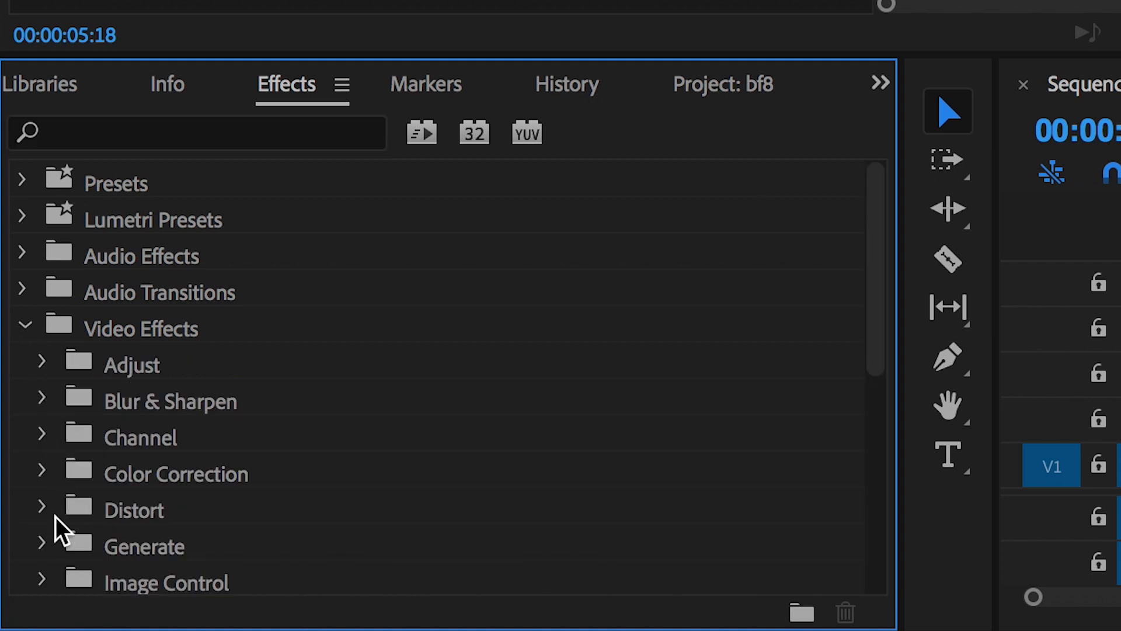
left_click(41, 503)
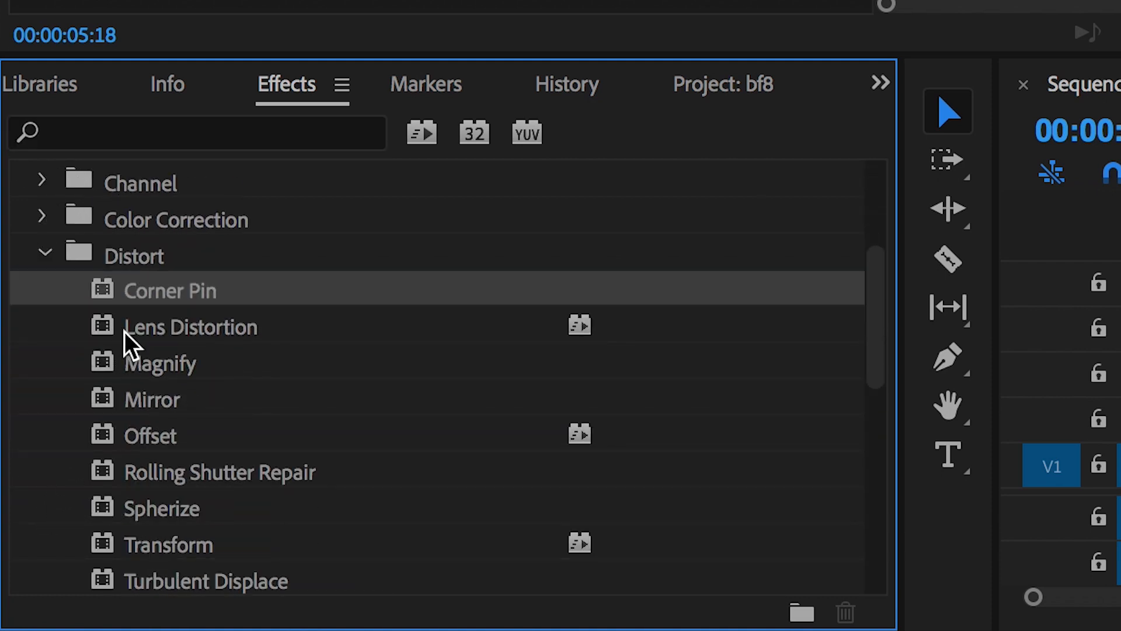
left_click(191, 327)
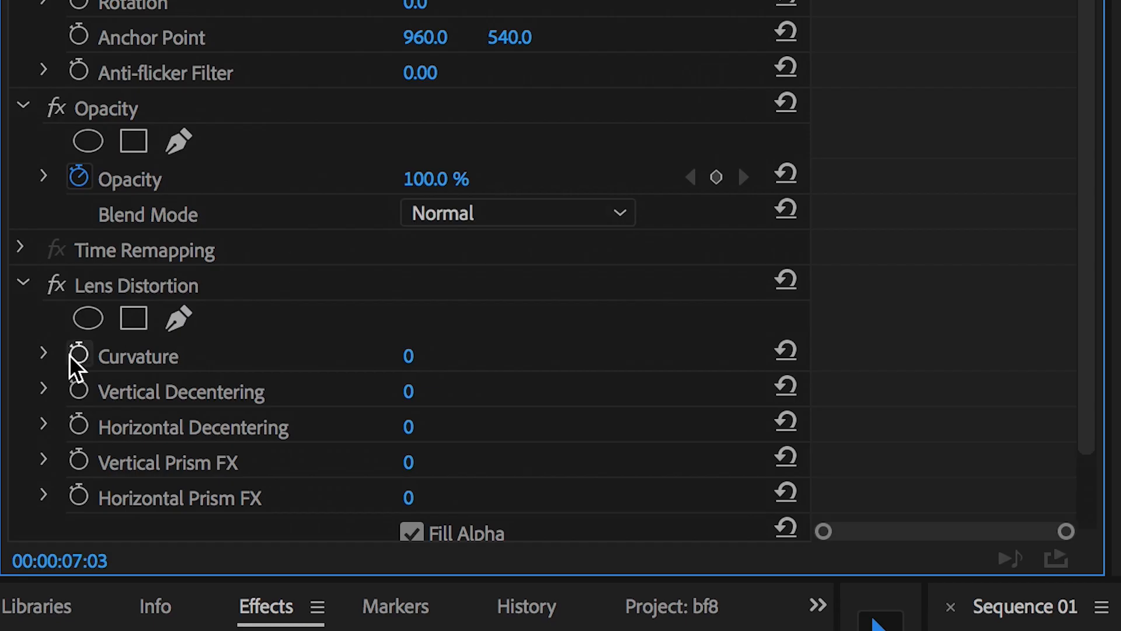
Step: Enable Curvature keyframing on Lens Distortion and add a keyframe with Curvature at 0
left_click(77, 353)
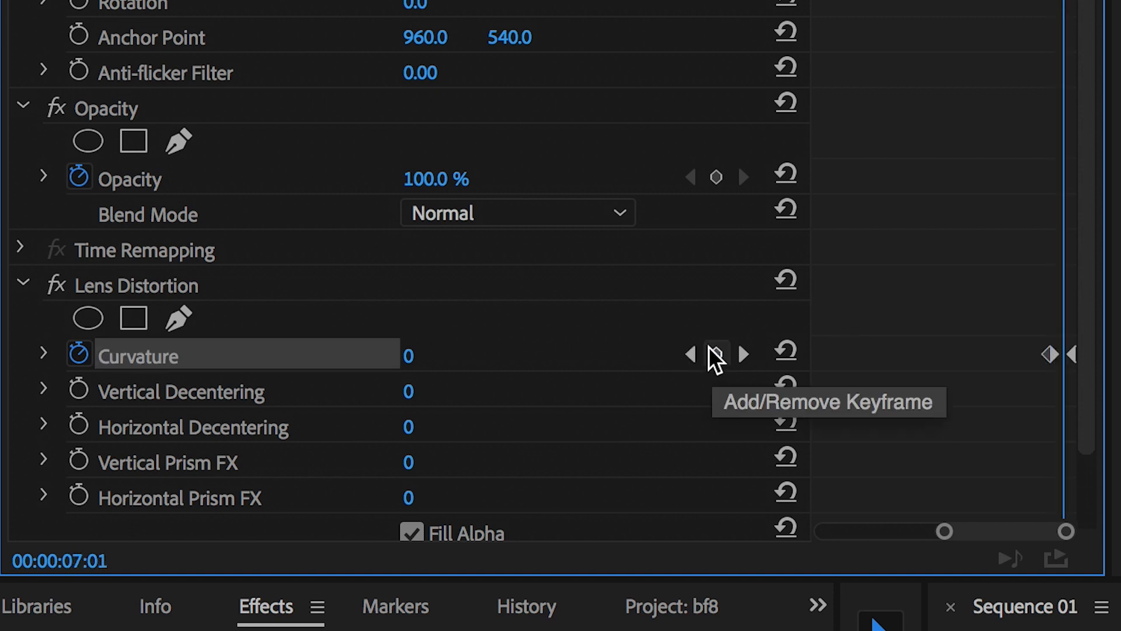
left_click(714, 353)
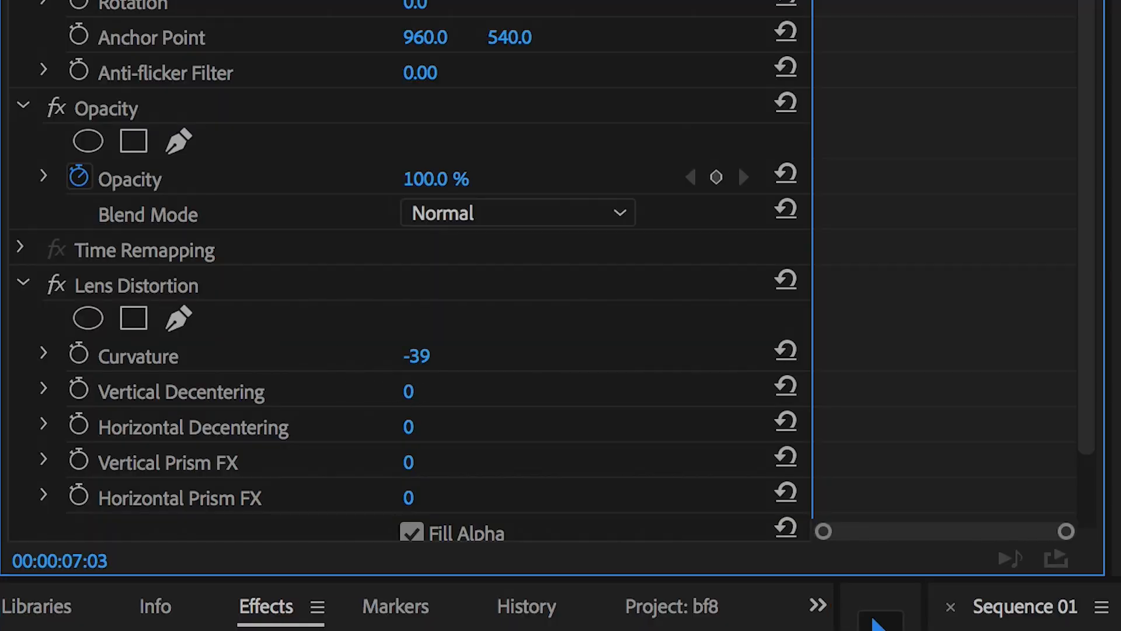
Step: Keyframe the Lens Distortion Curvature at -100 at the start of the second clip
left_click(78, 354)
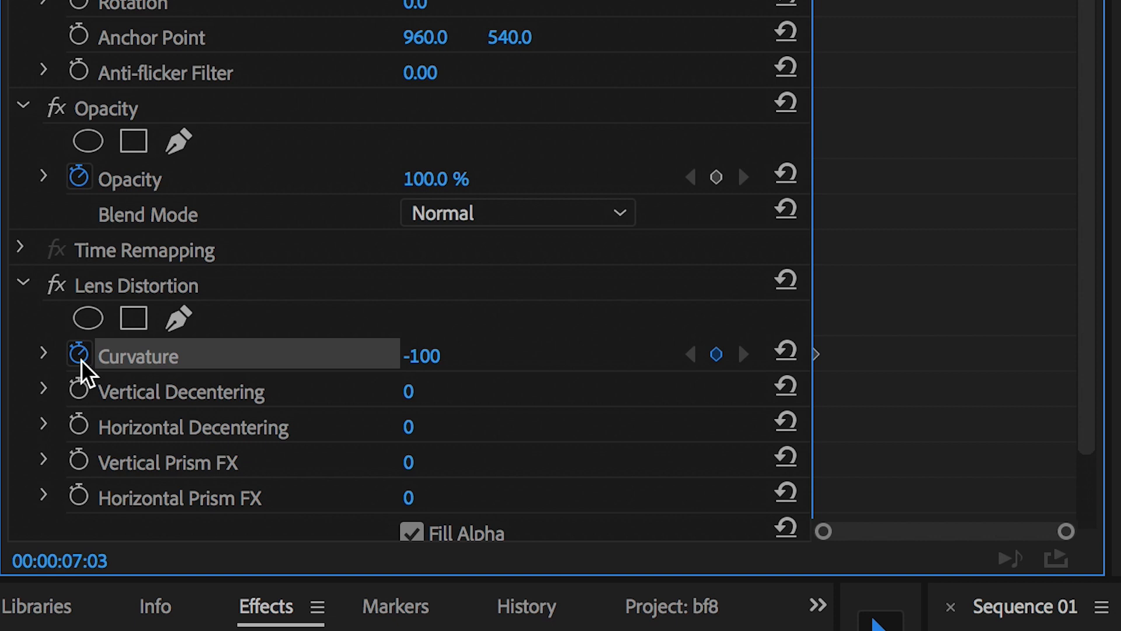
mouse_move(79, 356)
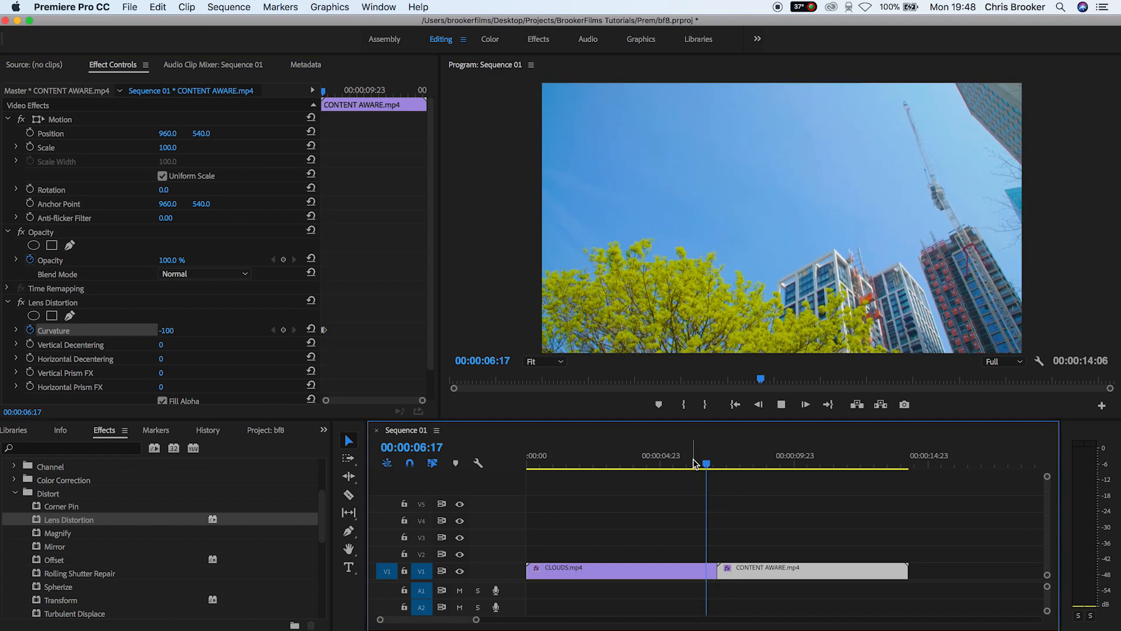
Step: Cue the playhead back to 00:00:05:14 inside the CLOUDS clip, before the cut
left_click(675, 463)
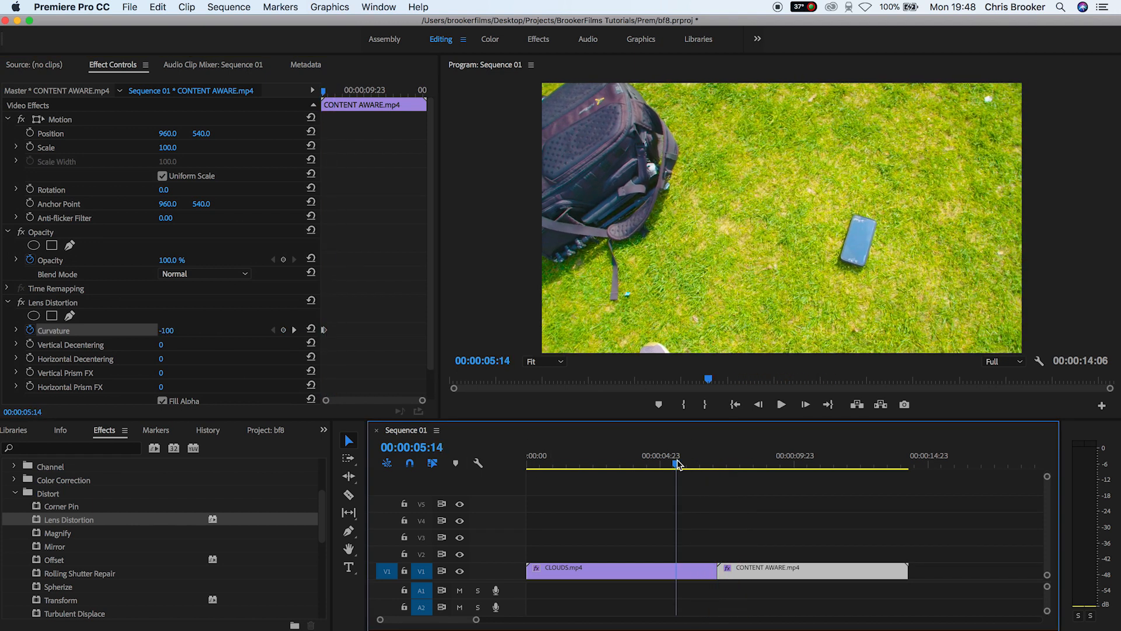